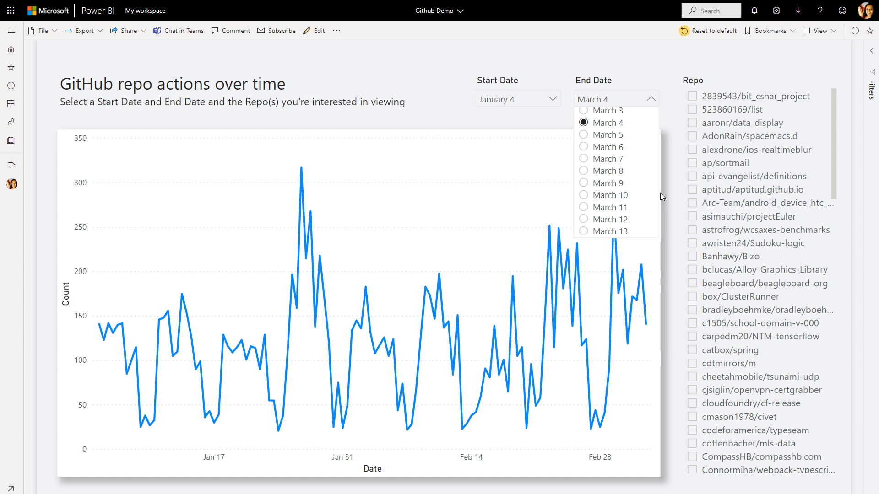
pyautogui.moveTo(642, 178)
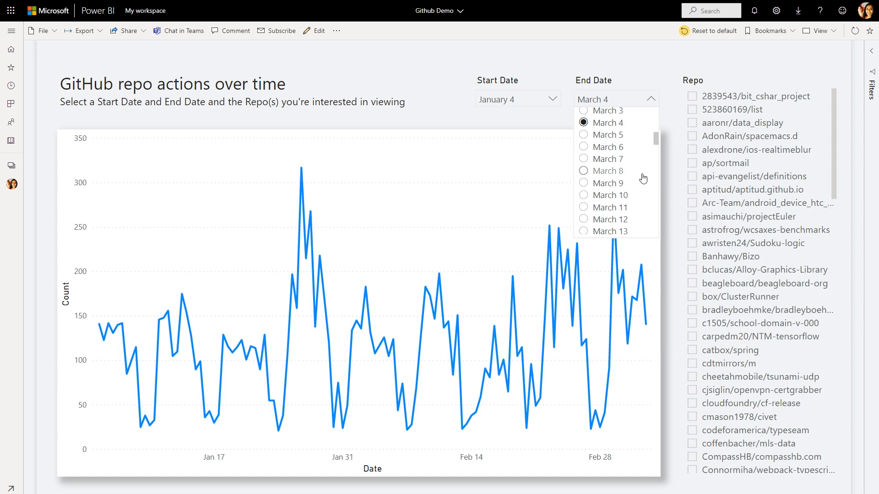
# Step: Set the End Date slicer to April 13, 2016 (via March 12) so the chart extends into April
pyautogui.click(609, 183)
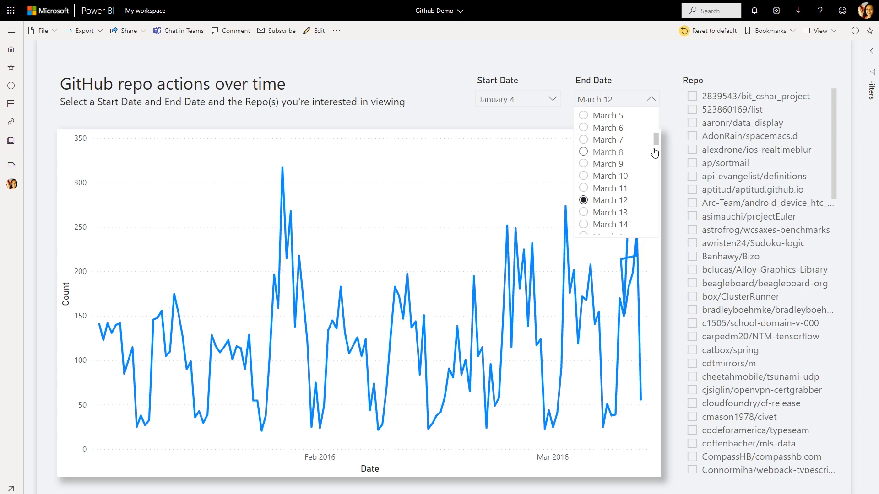
pyautogui.scroll(-3)
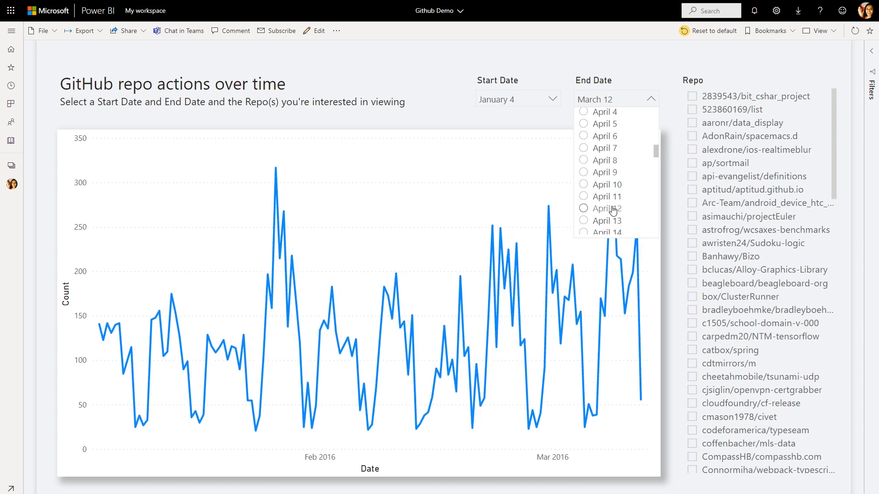
pyautogui.click(604, 220)
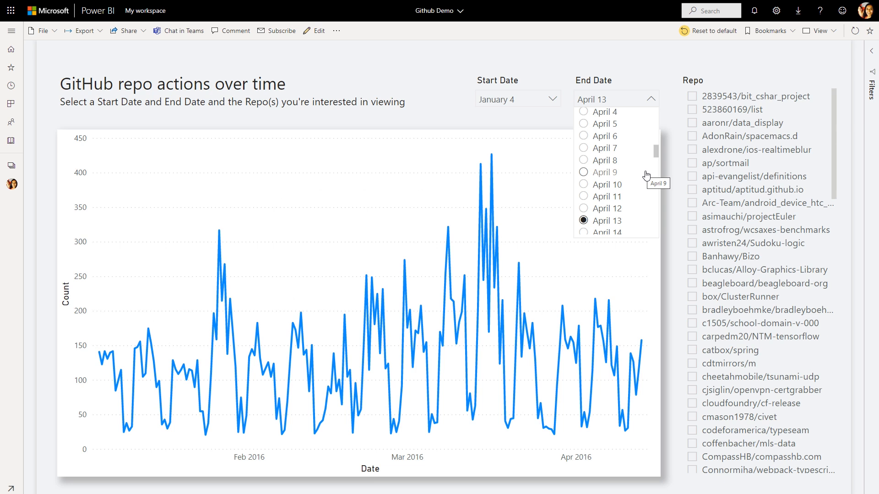
pyautogui.scroll(-3)
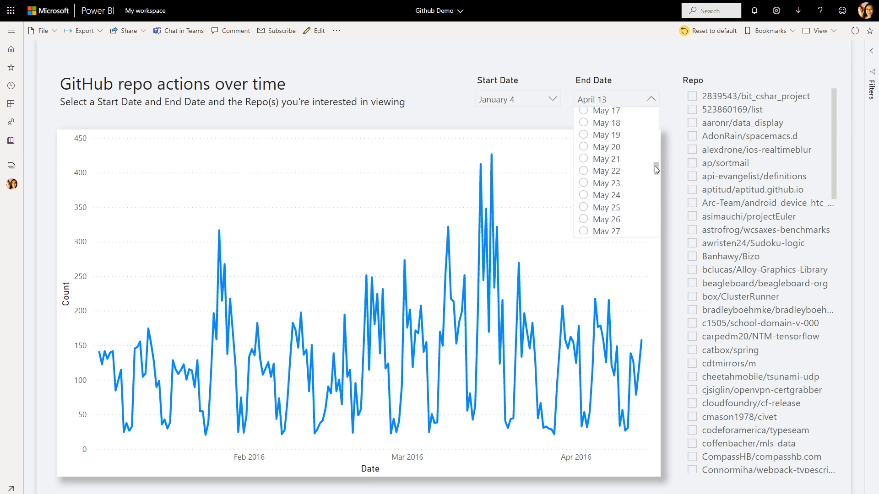
pyautogui.click(582, 175)
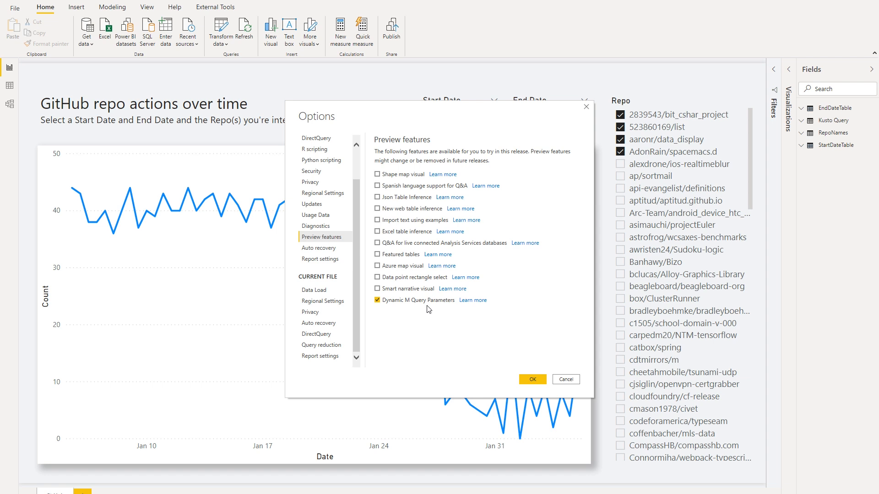
pyautogui.moveTo(591, 114)
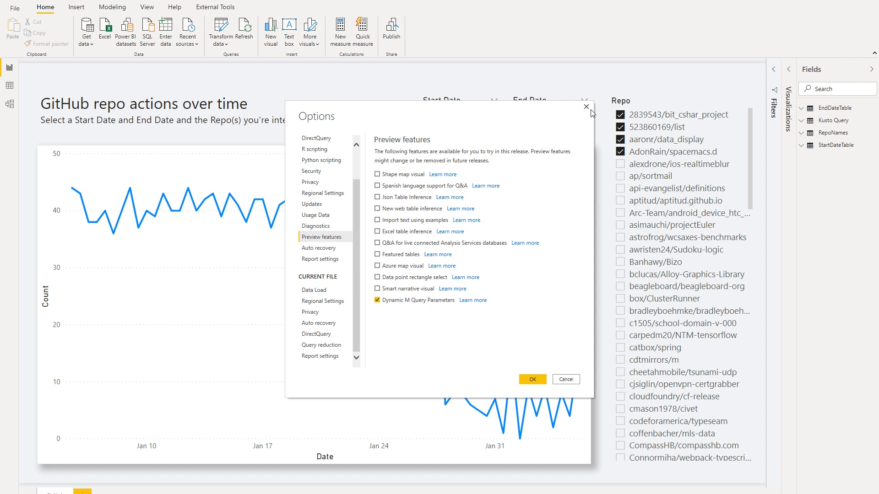
# Step: Close the Options dialog keeping Dynamic M Query Parameters enabled
pyautogui.click(531, 379)
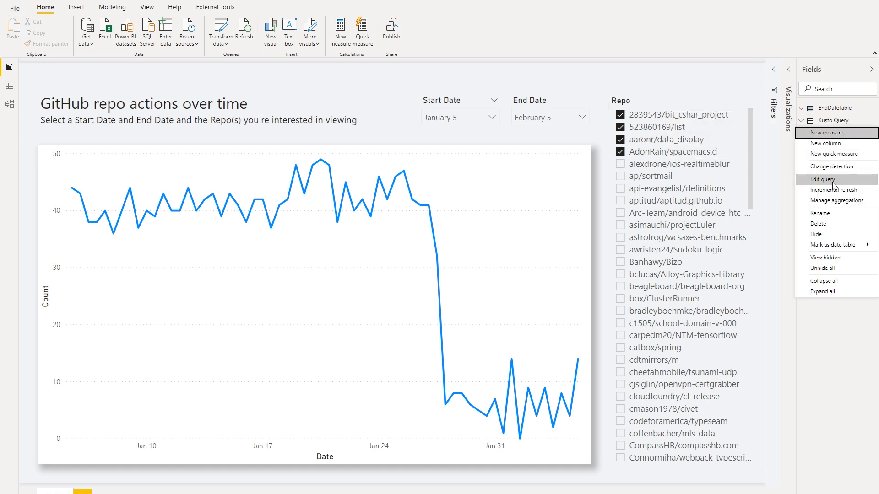
# Step: Edit the Kusto Query and review RepoName, StartTimeParameter and EndTimeParameter in Manage Parameters
pyautogui.click(823, 179)
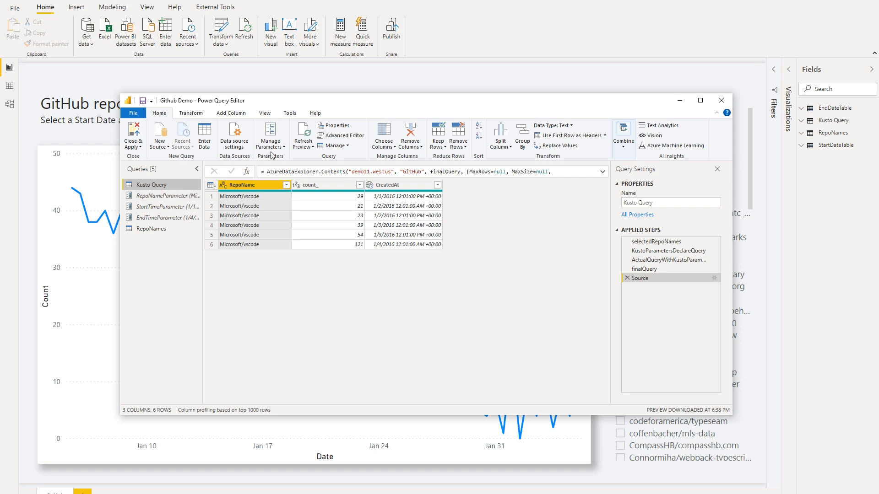
pyautogui.click(270, 135)
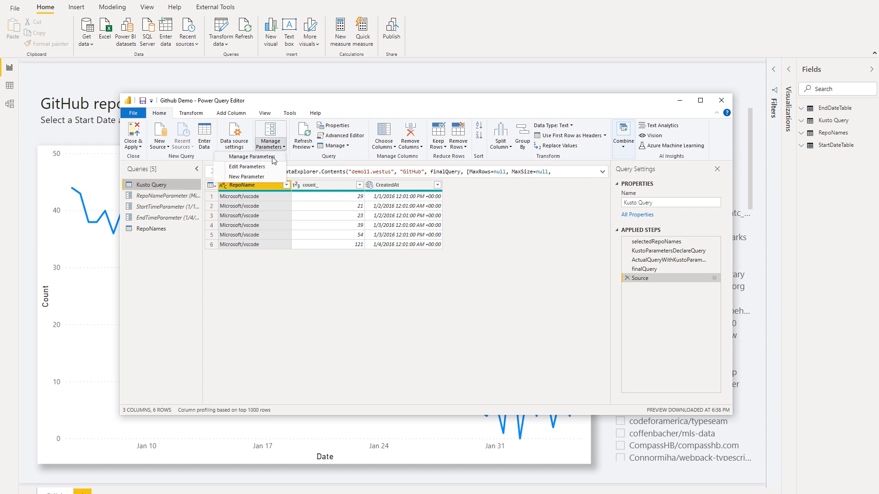
pyautogui.click(252, 156)
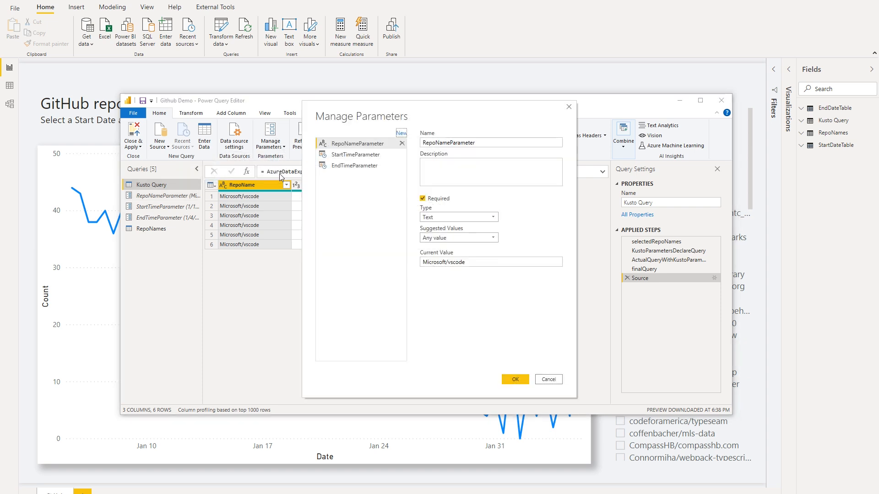
pyautogui.moveTo(342, 192)
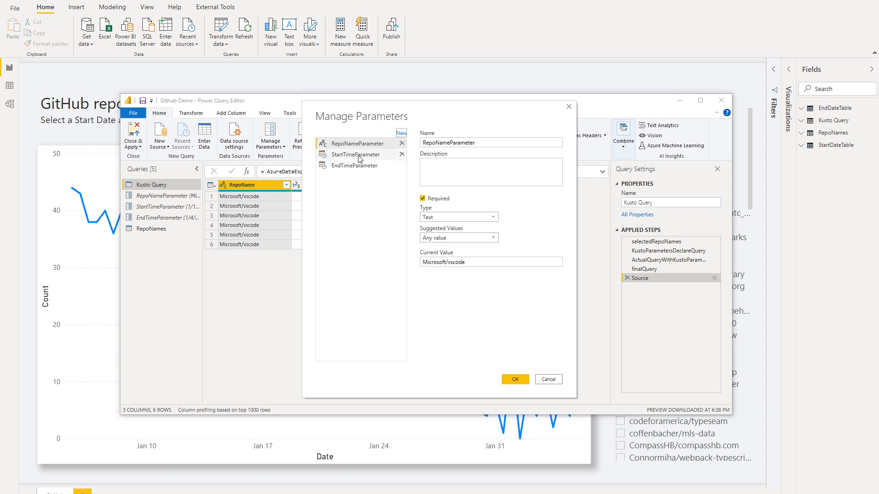
pyautogui.click(354, 154)
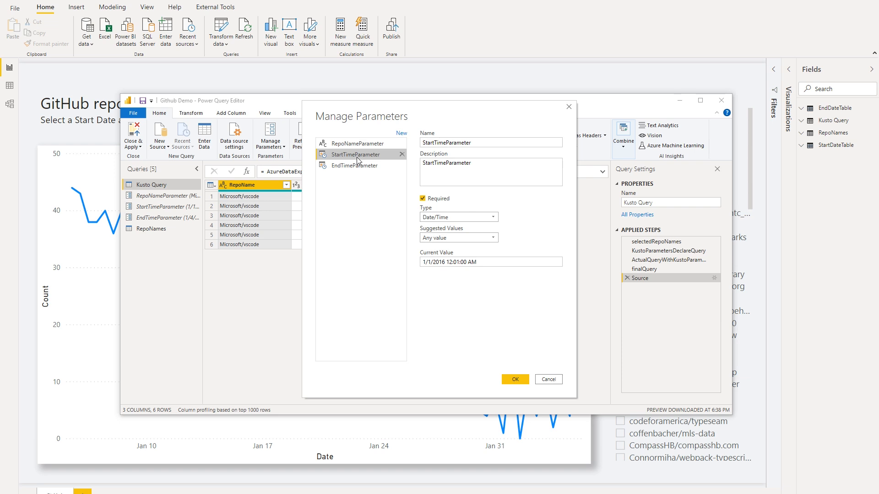
pyautogui.click(355, 165)
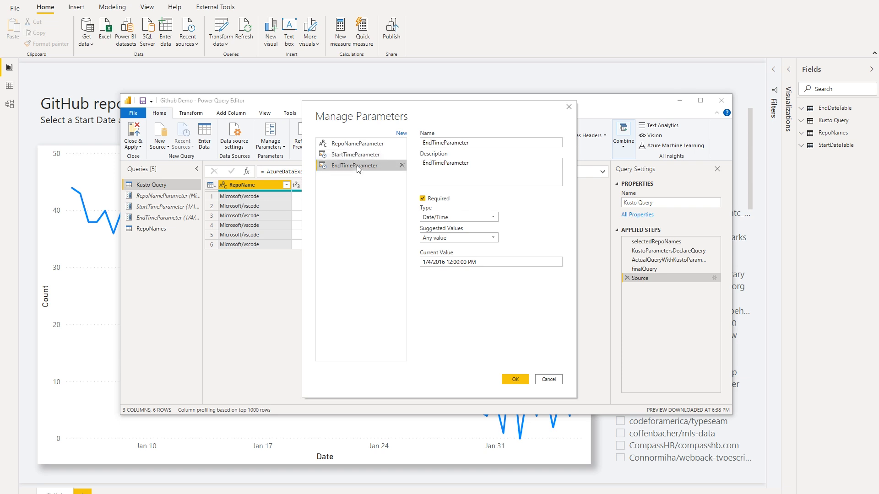
pyautogui.moveTo(574, 115)
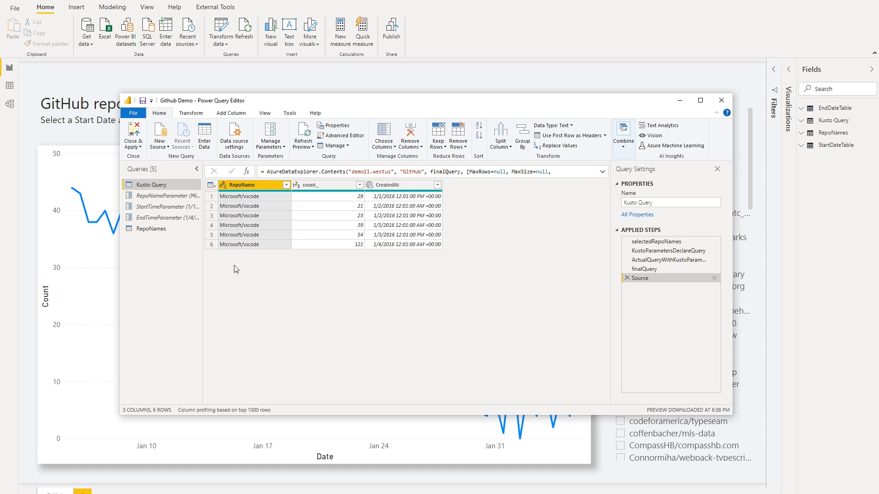
# Step: View the Kusto Query's full M code in the Advanced Editor
pyautogui.click(340, 125)
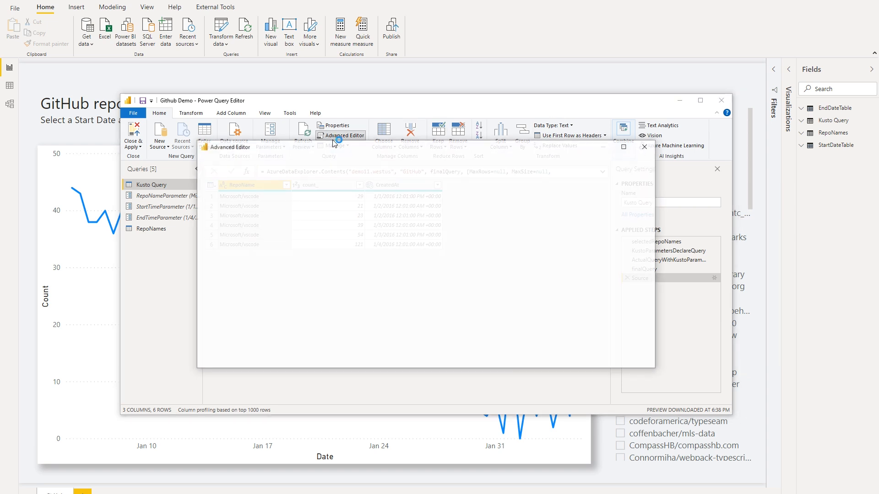
pyautogui.click(343, 135)
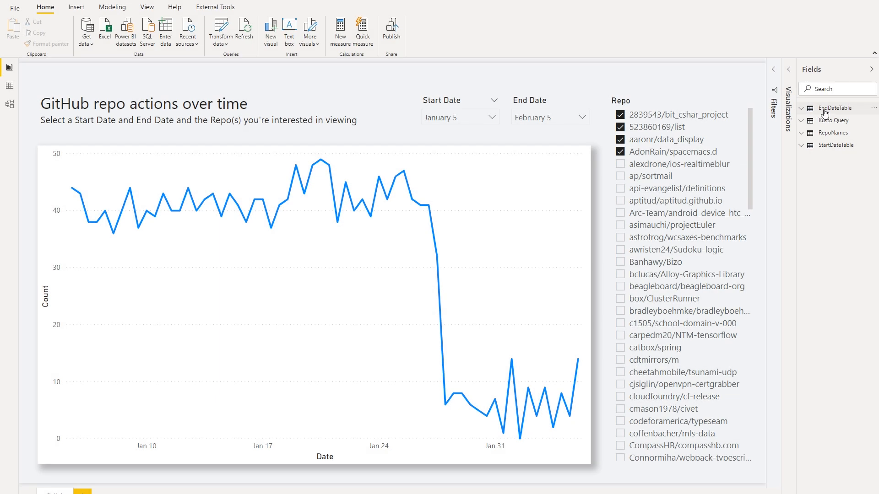
# Step: Expand EndDateTable in the Fields pane to reach its End Date column
pyautogui.click(836, 108)
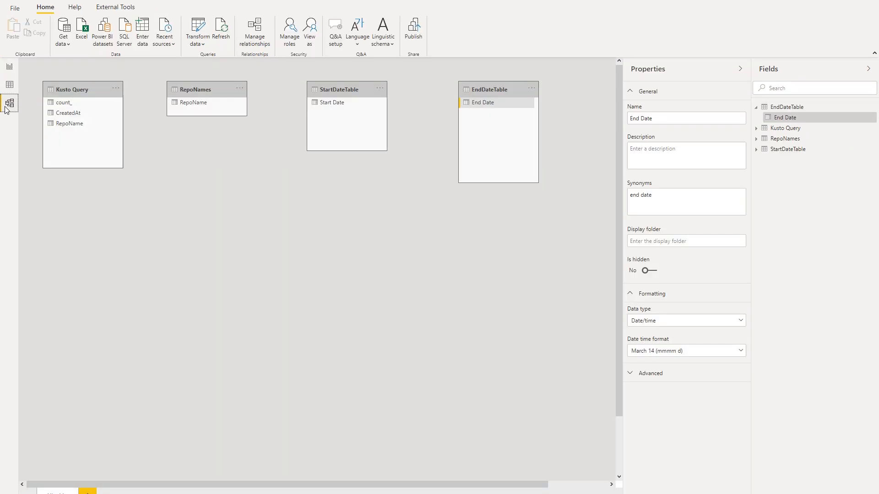
pyautogui.moveTo(8, 104)
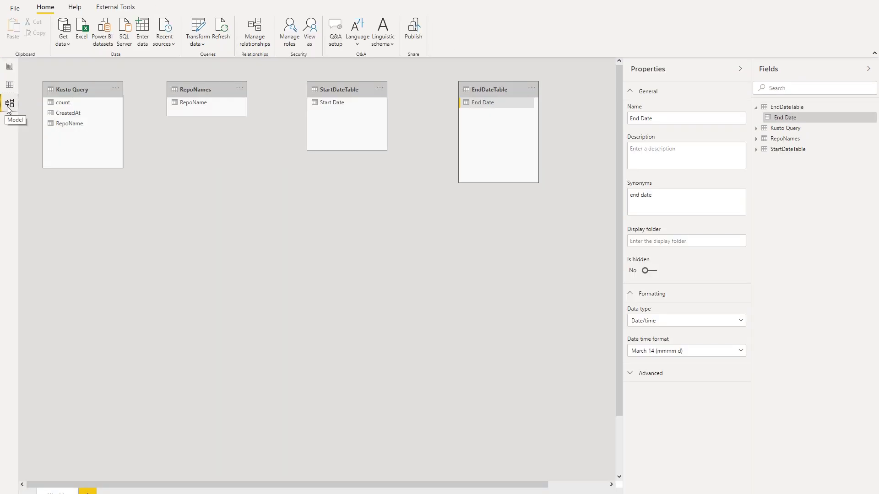
pyautogui.moveTo(781, 120)
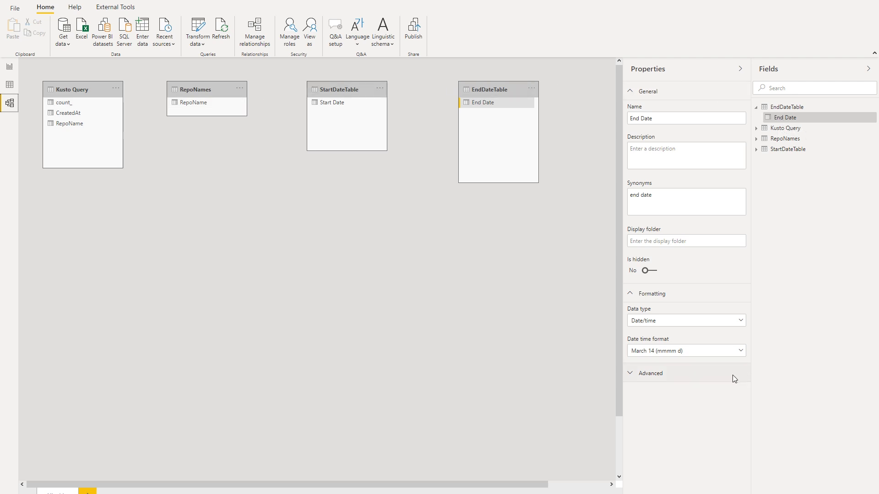
# Step: In Advanced properties, keep End Date's Bind to parameter set to EndTimeParameter, multi-select off
pyautogui.click(651, 372)
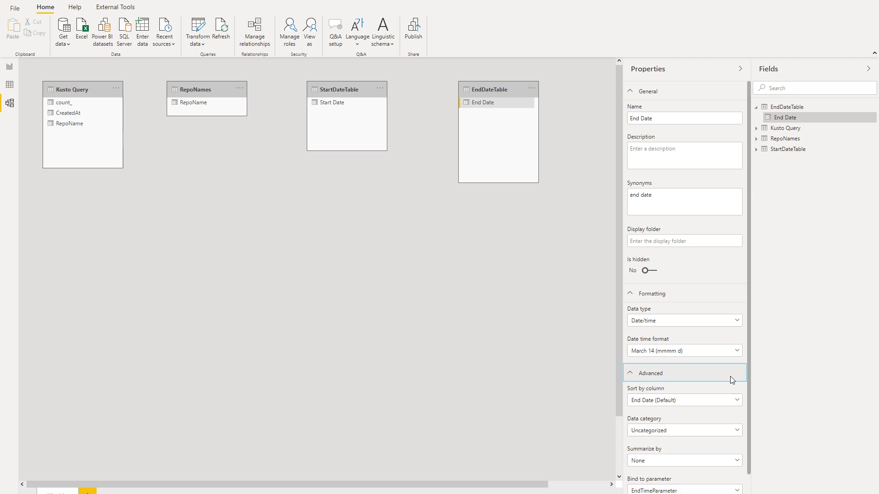
pyautogui.scroll(-3)
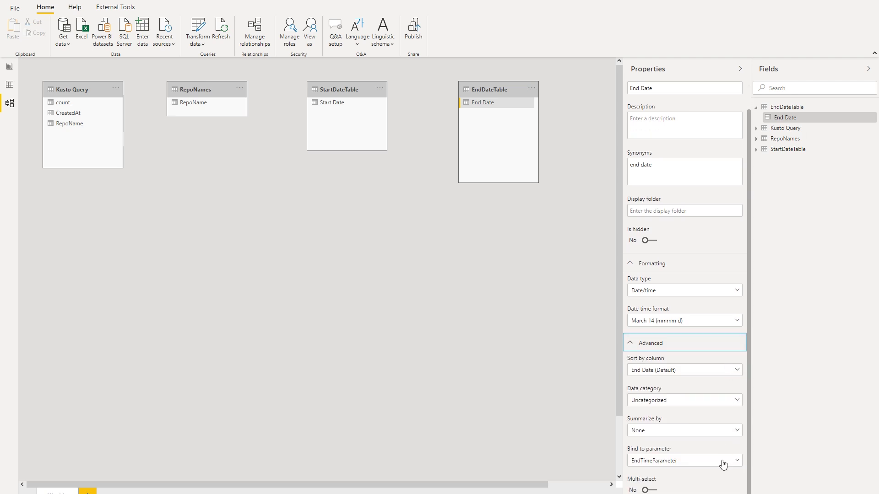
pyautogui.click(737, 460)
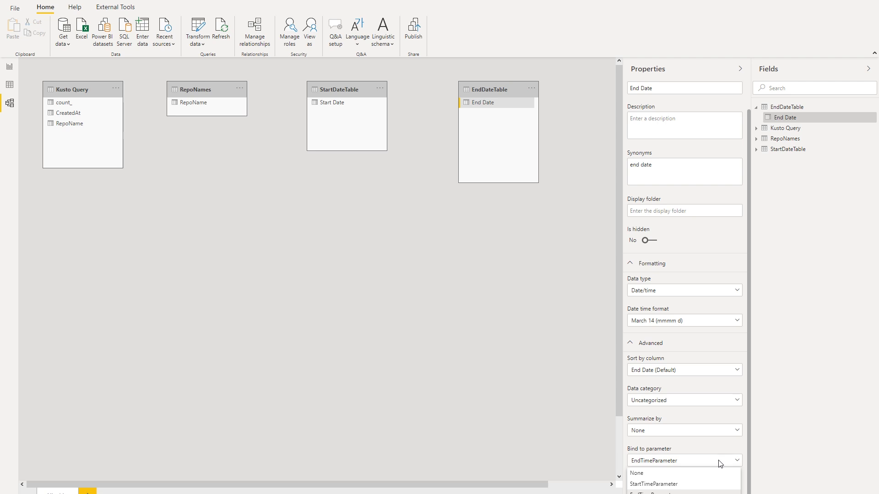
pyautogui.click(683, 460)
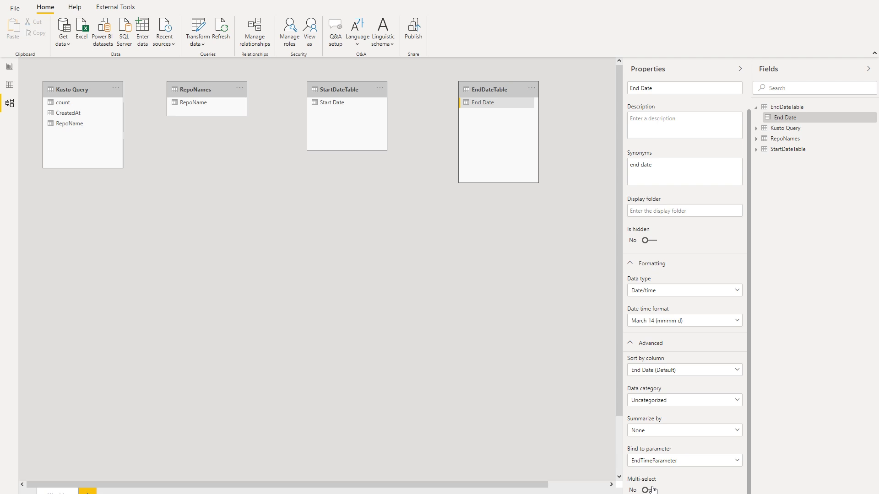
pyautogui.moveTo(710, 475)
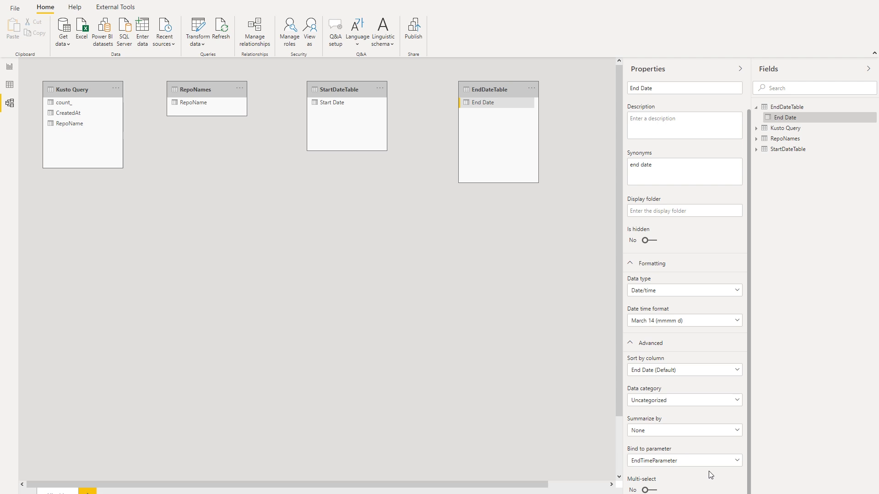
pyautogui.moveTo(709, 477)
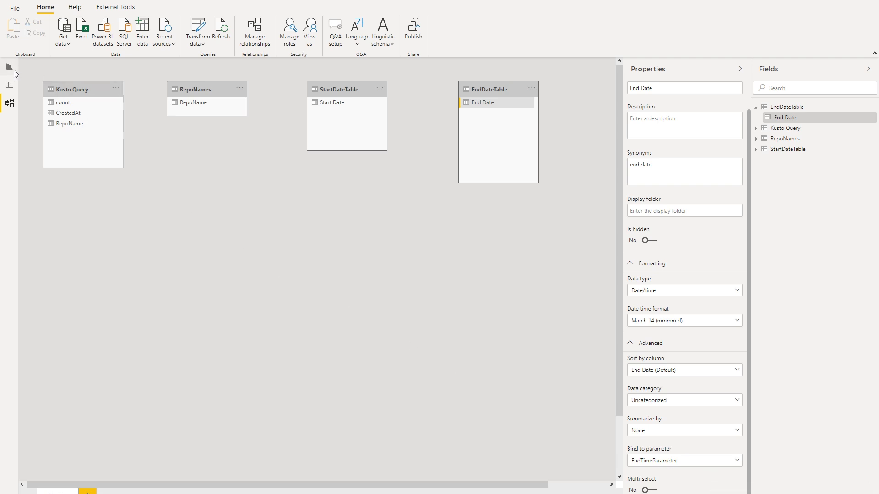
# Step: Back in Report view, expand the End Date slicer to see its available January dates
pyautogui.click(10, 68)
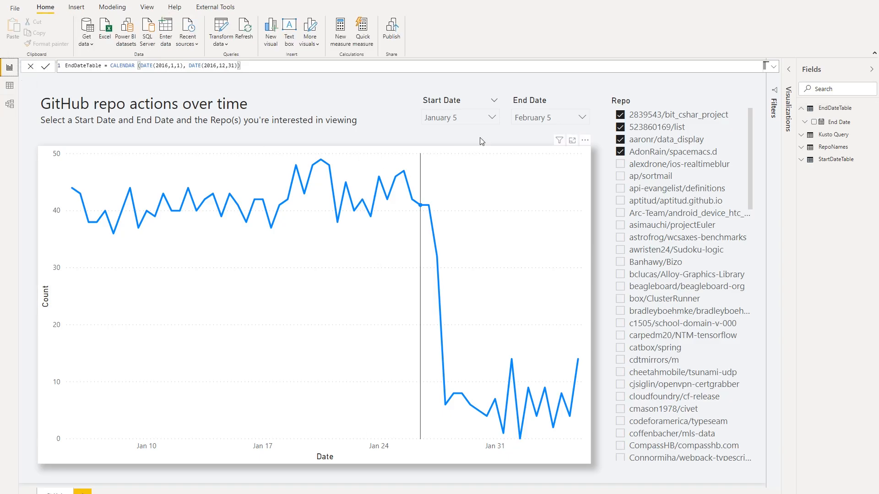
pyautogui.click(549, 117)
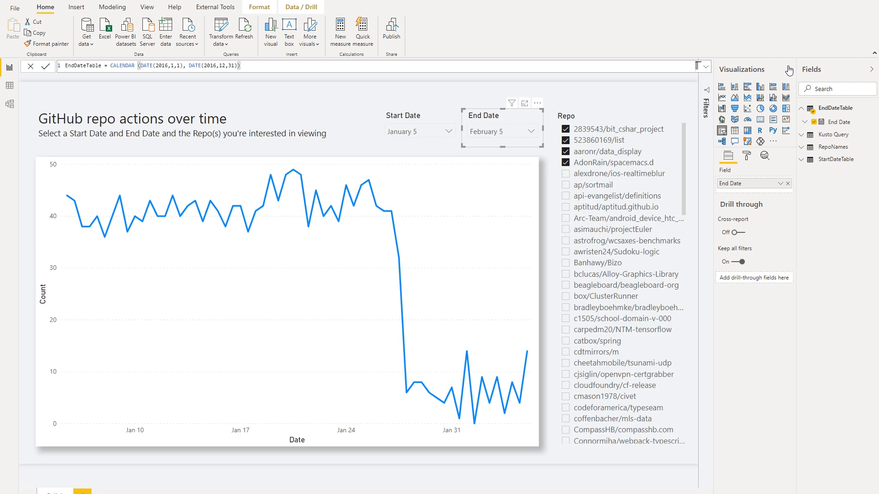
pyautogui.moveTo(751, 185)
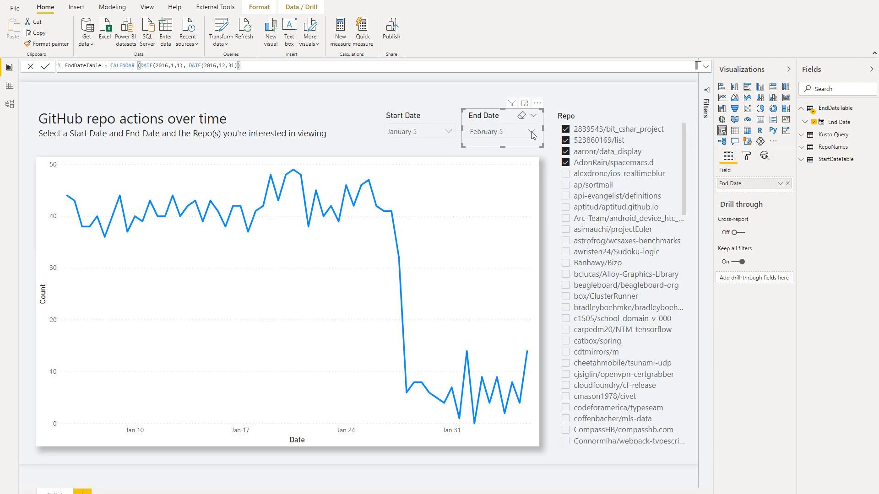
pyautogui.click(531, 131)
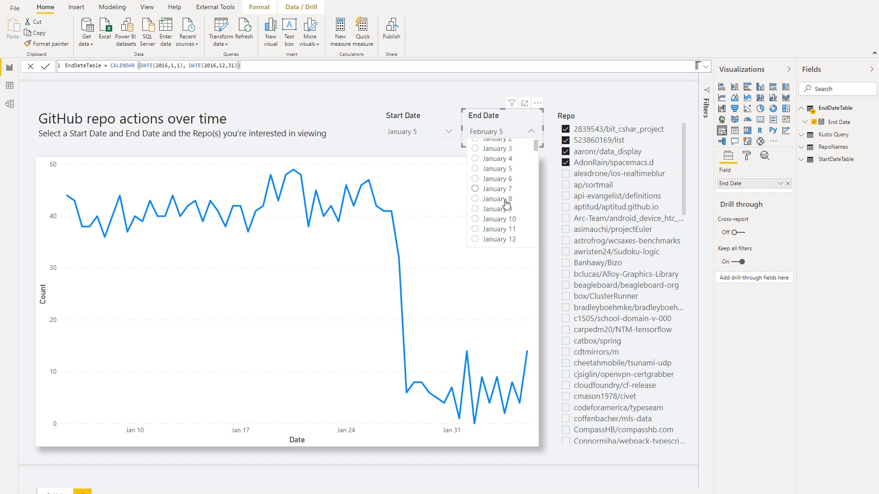